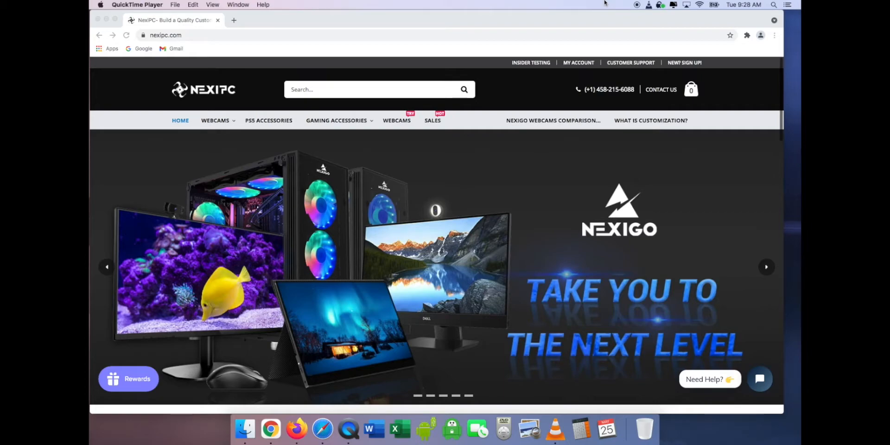
{"action": "mouse_move", "coordinate": [585, 3]}
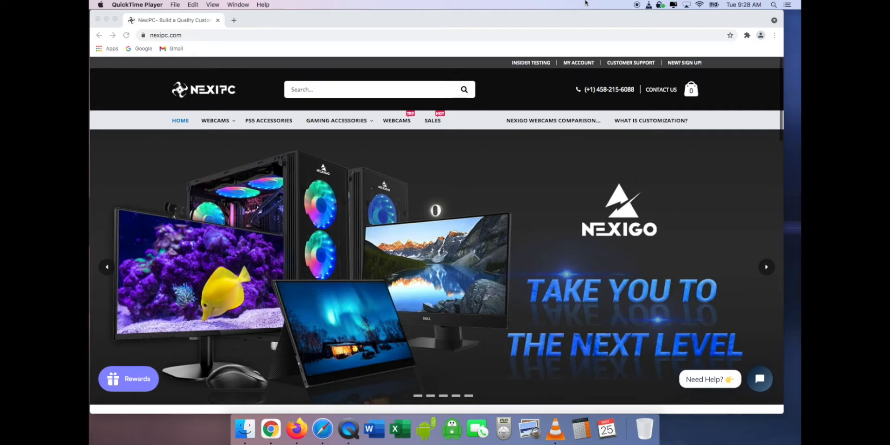
{"action": "mouse_move", "coordinate": [347, 59]}
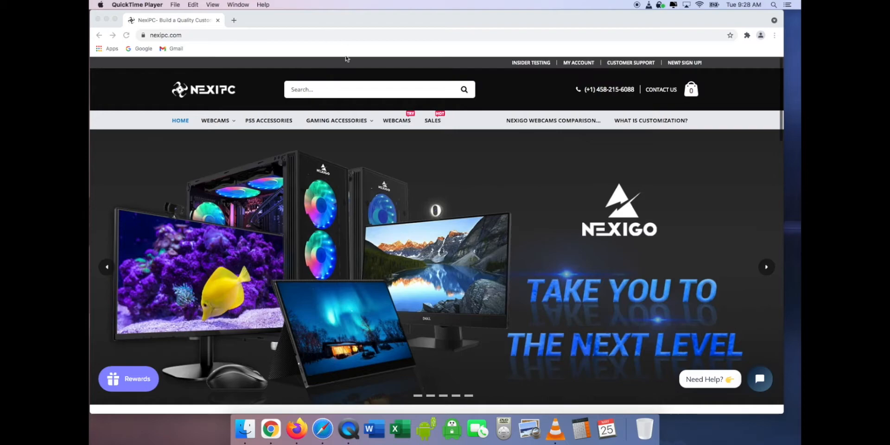
{"action": "mouse_move", "coordinate": [286, 63]}
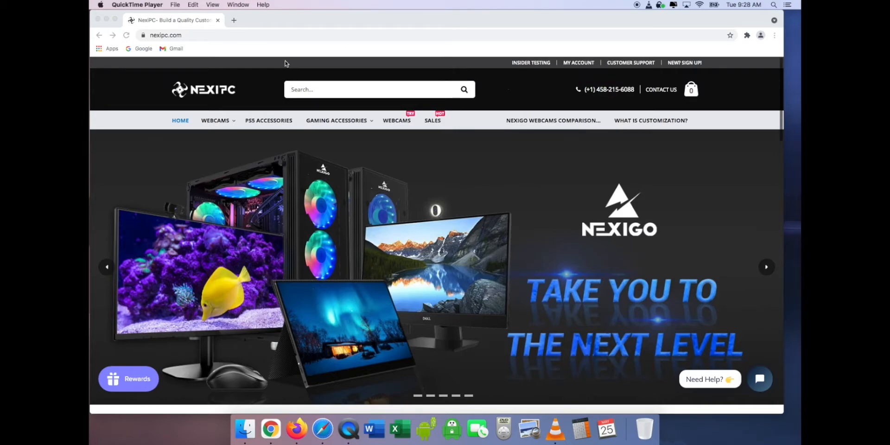
{"action": "mouse_move", "coordinate": [229, 63]}
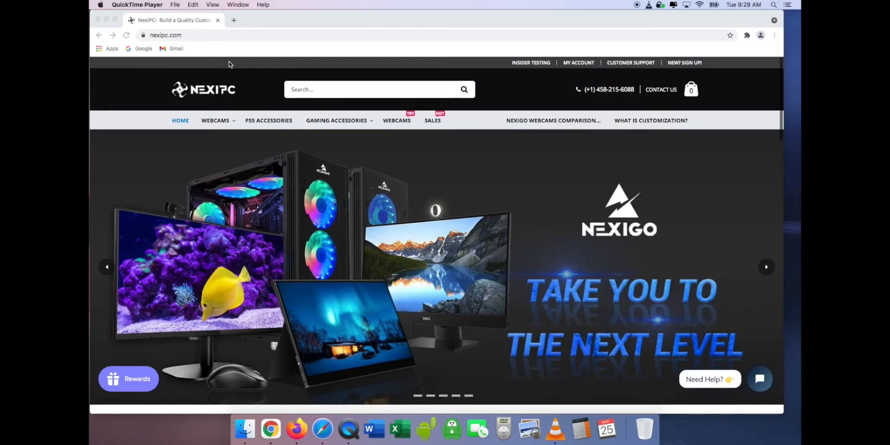
{"action": "mouse_move", "coordinate": [237, 66]}
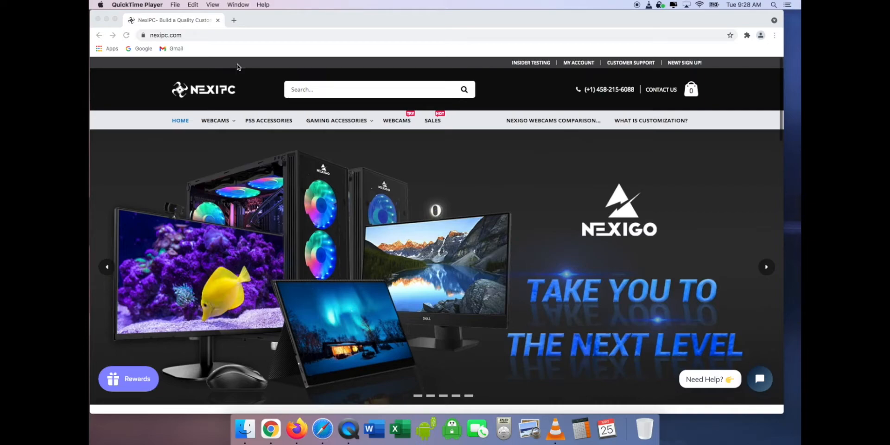
{"action": "mouse_move", "coordinate": [179, 48]}
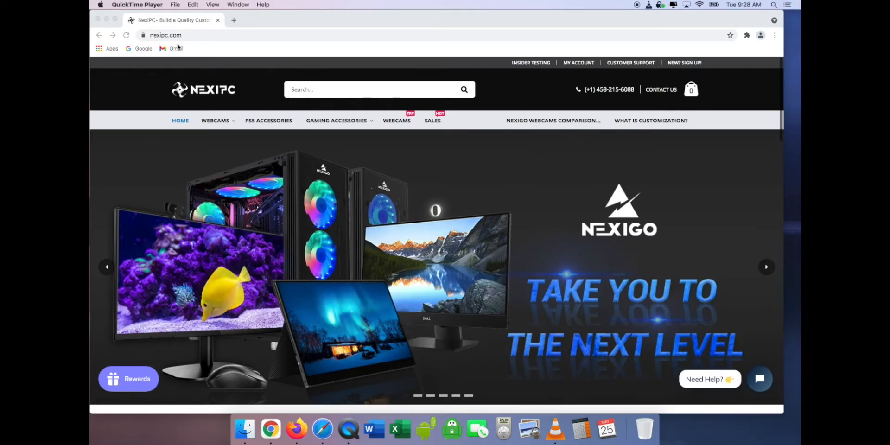
Step: Scroll the nexipc.com homepage down to the footer's Support links, including NexiGo Webcam Downloads
{"action": "scroll", "scroll_direction": "down", "scroll_amount": 3}
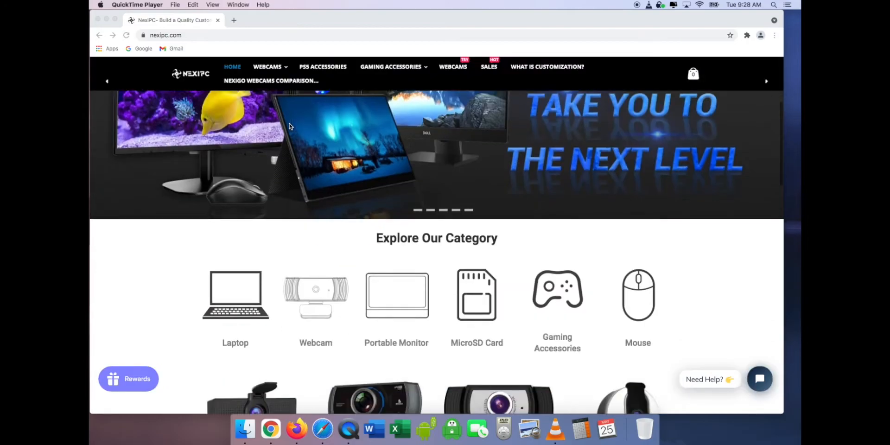
{"action": "scroll", "scroll_direction": "down", "scroll_amount": 3}
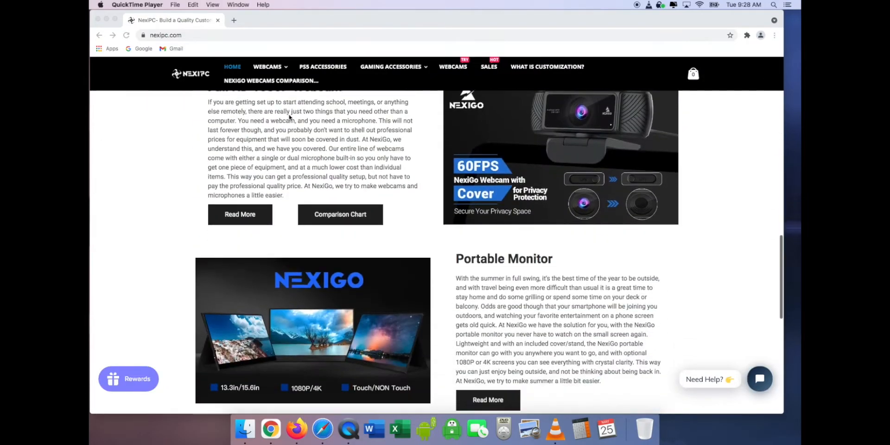
{"action": "scroll", "scroll_direction": "down", "scroll_amount": 3}
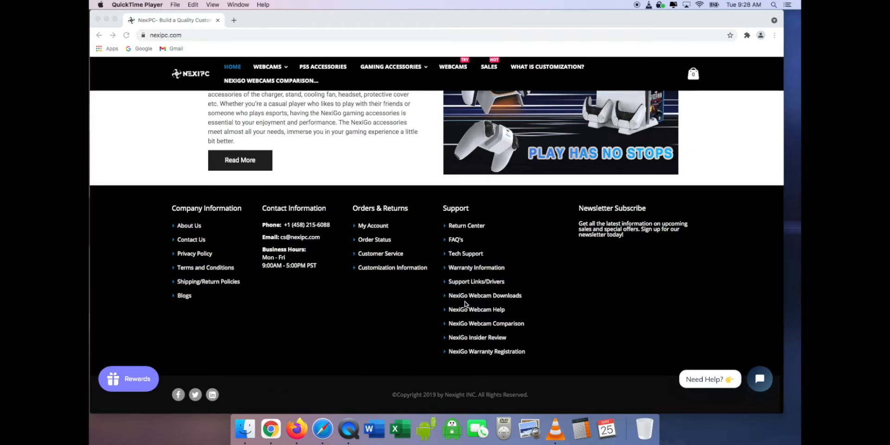
{"action": "mouse_move", "coordinate": [494, 314]}
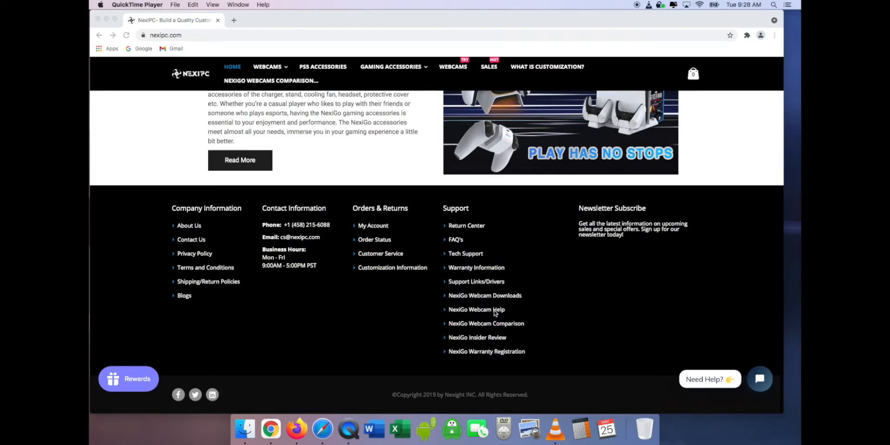
{"action": "mouse_move", "coordinate": [446, 301]}
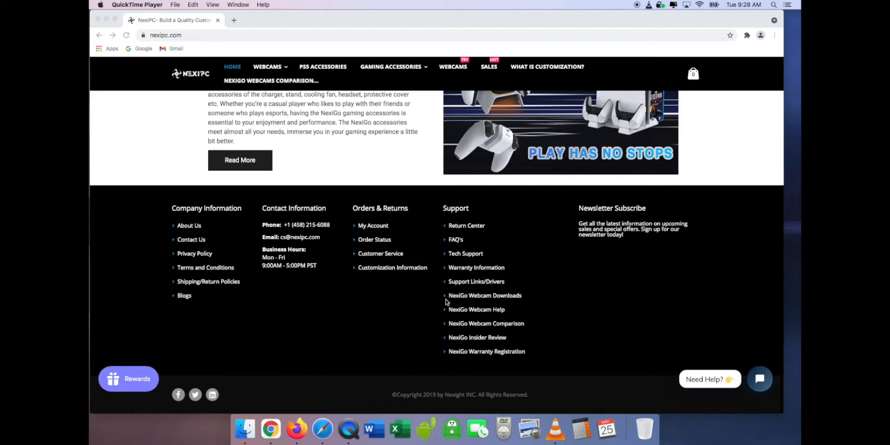
{"action": "mouse_move", "coordinate": [524, 301]}
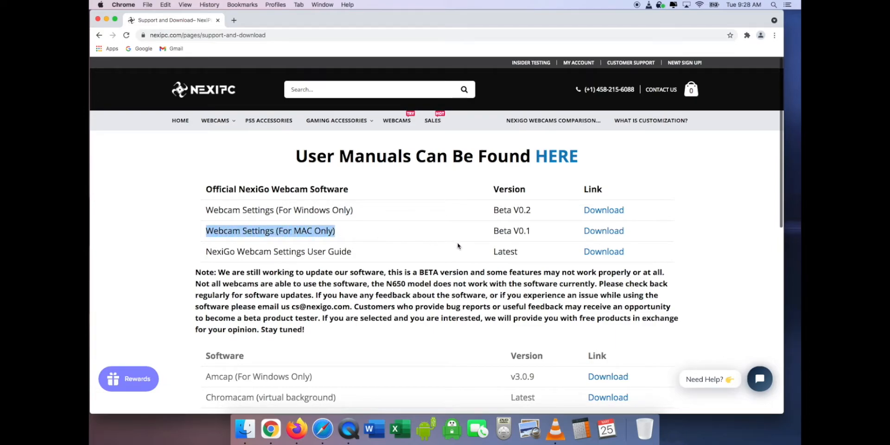
{"action": "mouse_move", "coordinate": [604, 231]}
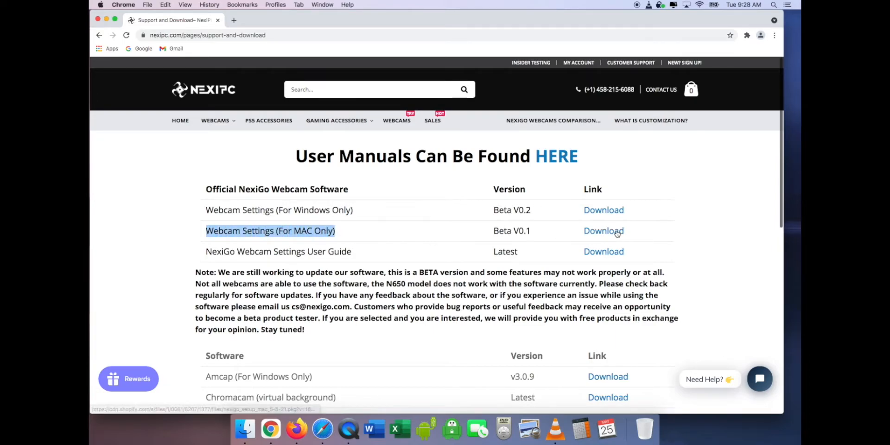
Step: Download the 'Webcam Settings (For MAC Only)' installer package from the Support and Download page
{"action": "left_click", "coordinate": [604, 230]}
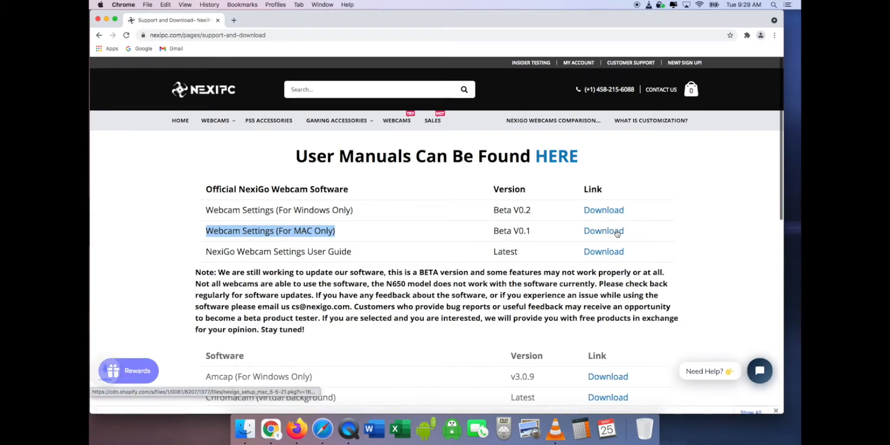
{"action": "left_click", "coordinate": [604, 231]}
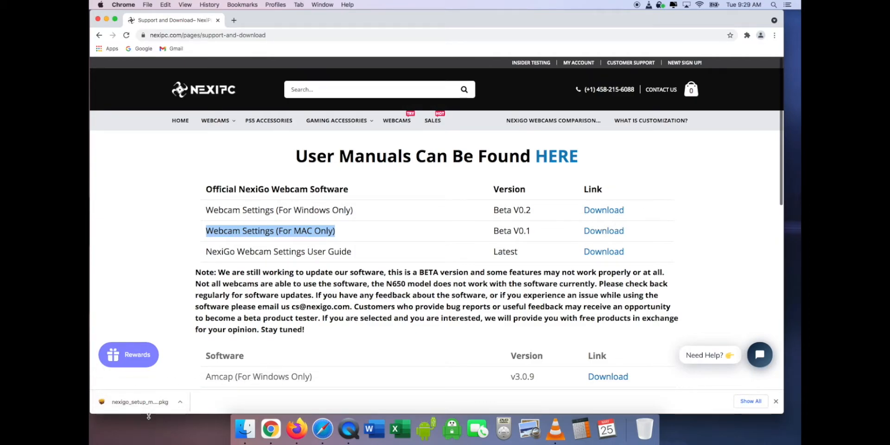
{"action": "mouse_move", "coordinate": [149, 388]}
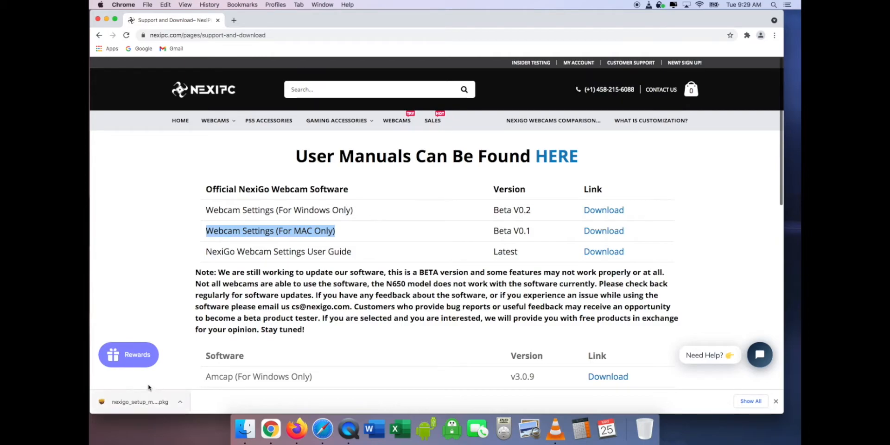
{"action": "mouse_move", "coordinate": [175, 398]}
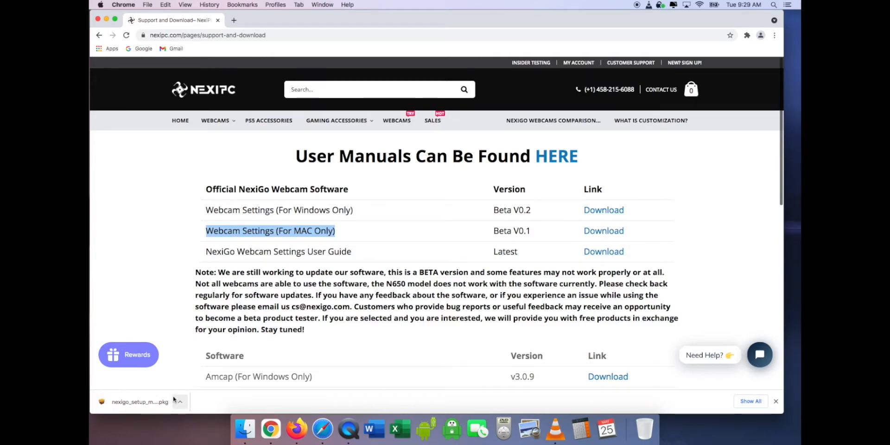
{"action": "mouse_move", "coordinate": [314, 342]}
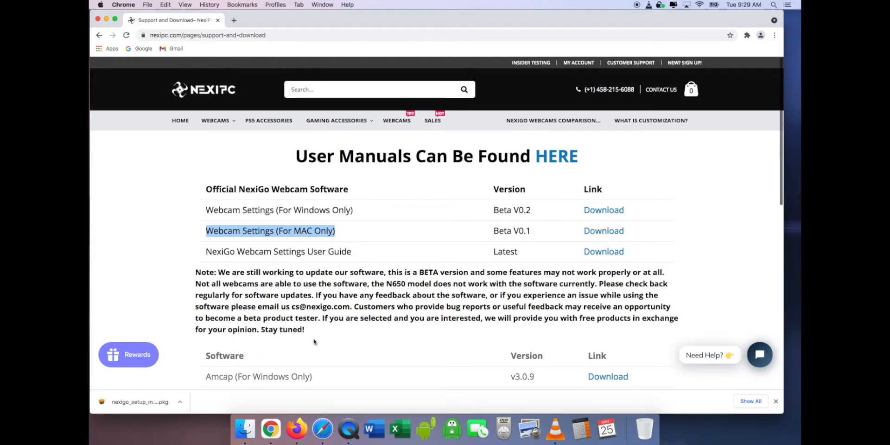
{"action": "scroll", "scroll_direction": "down", "scroll_amount": 3}
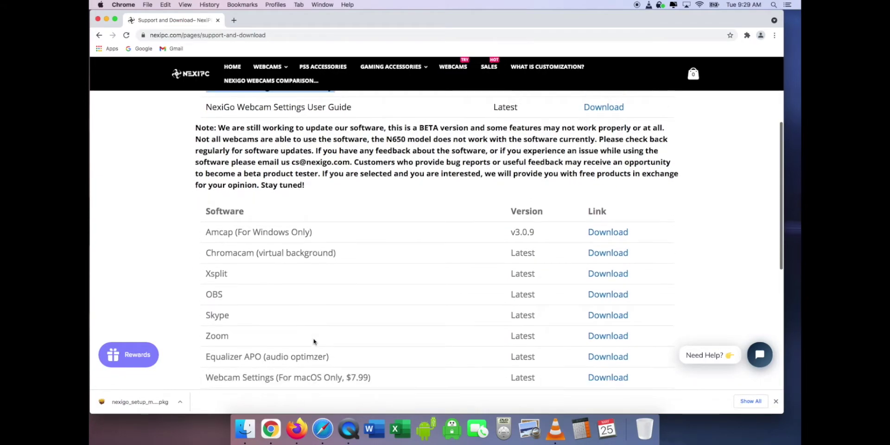
{"action": "scroll", "scroll_direction": "down", "scroll_amount": 3}
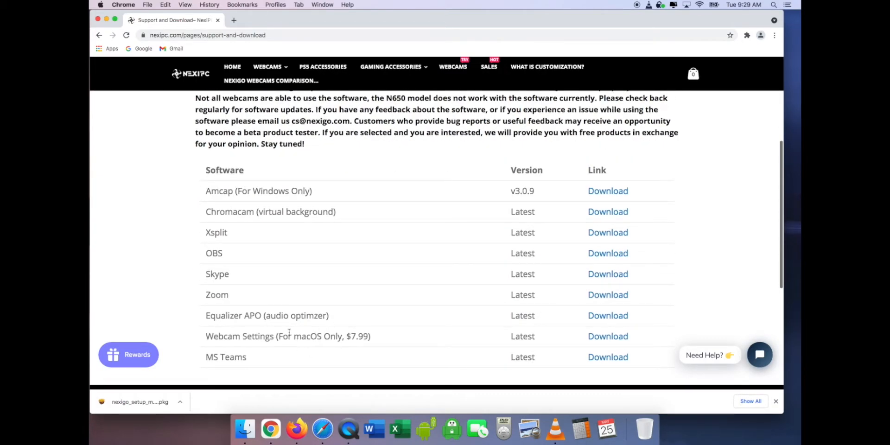
{"action": "scroll", "scroll_direction": "up", "scroll_amount": 3}
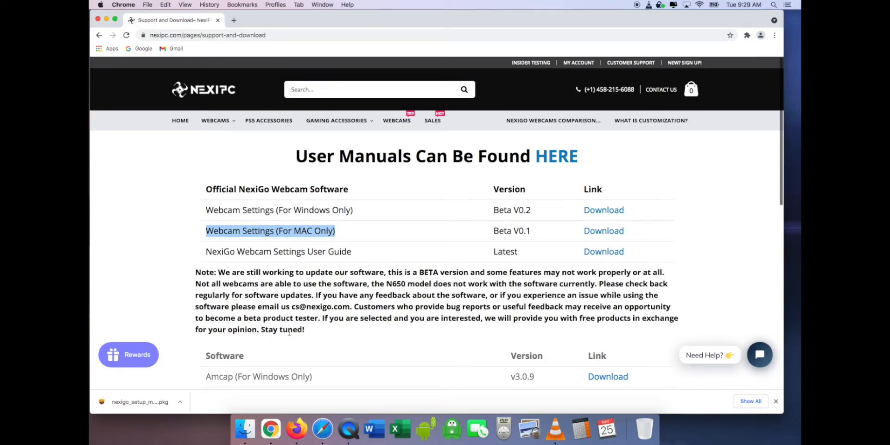
{"action": "mouse_move", "coordinate": [261, 392]}
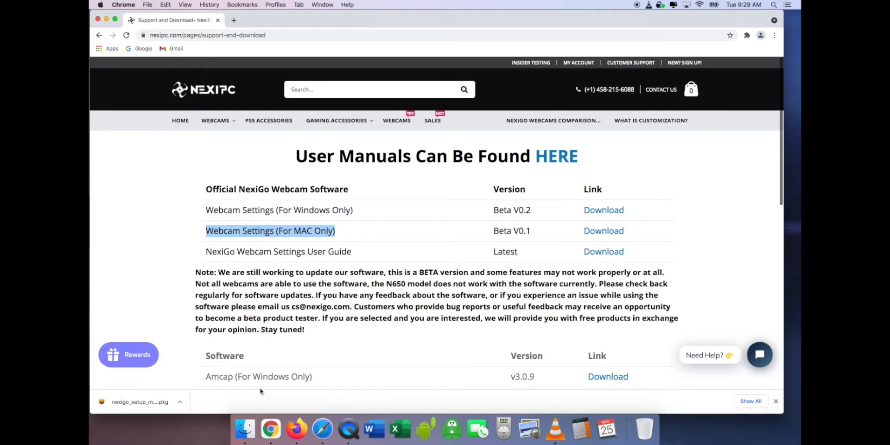
{"action": "mouse_move", "coordinate": [210, 344]}
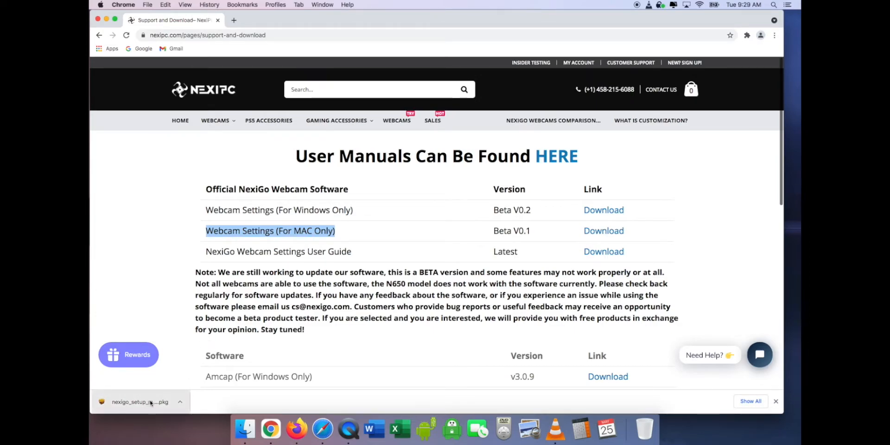
Step: Open the downloaded nexigo_setup .pkg from Chrome's download bar
{"action": "left_click", "coordinate": [139, 402]}
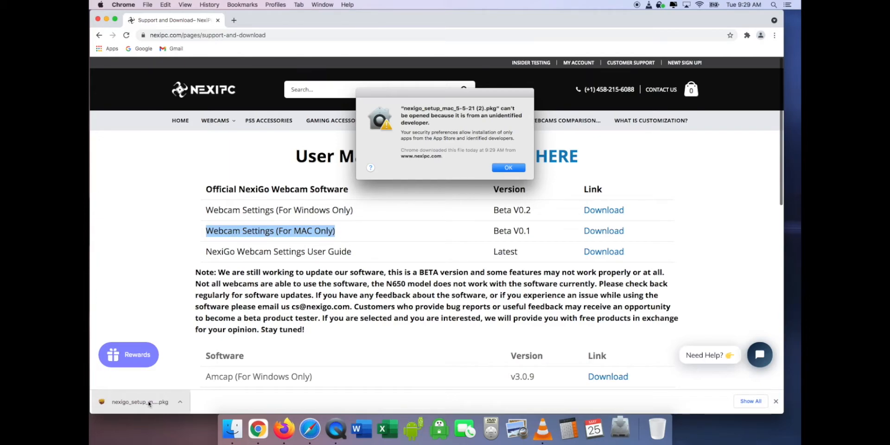
{"action": "mouse_move", "coordinate": [233, 385]}
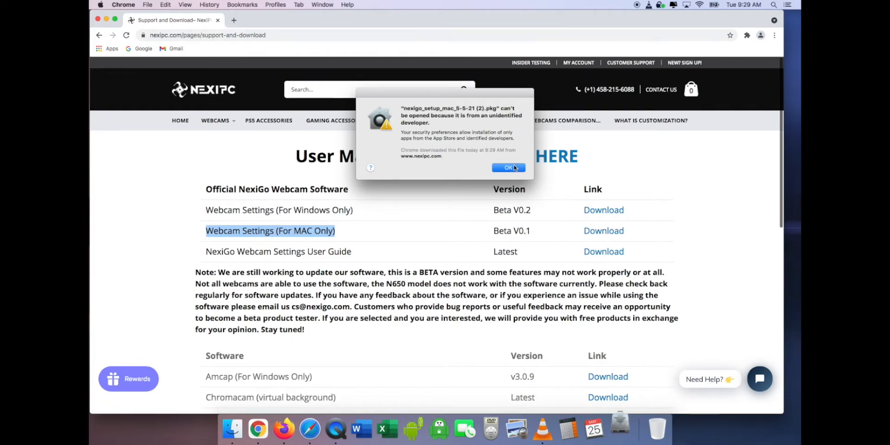
Step: Dismiss the unidentified-developer warning and open System Preferences from the Apple menu
{"action": "left_click", "coordinate": [509, 167]}
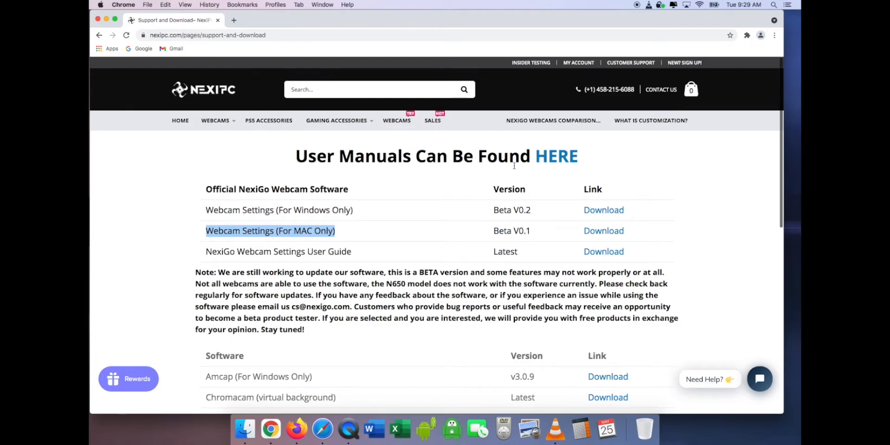
{"action": "mouse_move", "coordinate": [141, 60]}
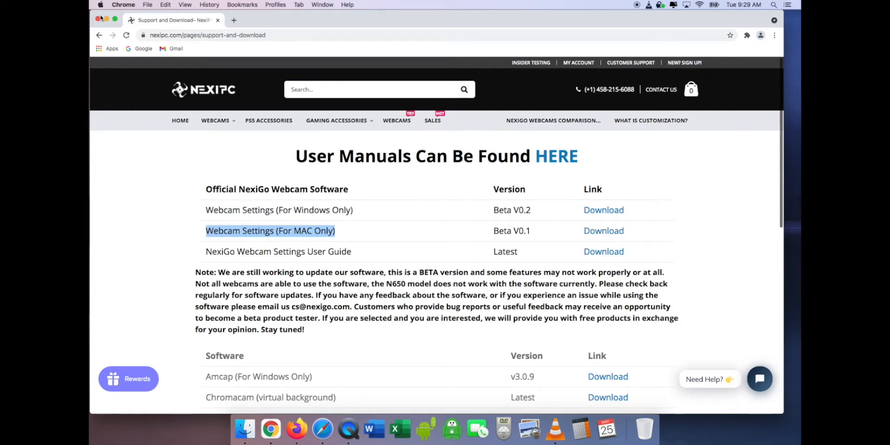
{"action": "mouse_move", "coordinate": [101, 10]}
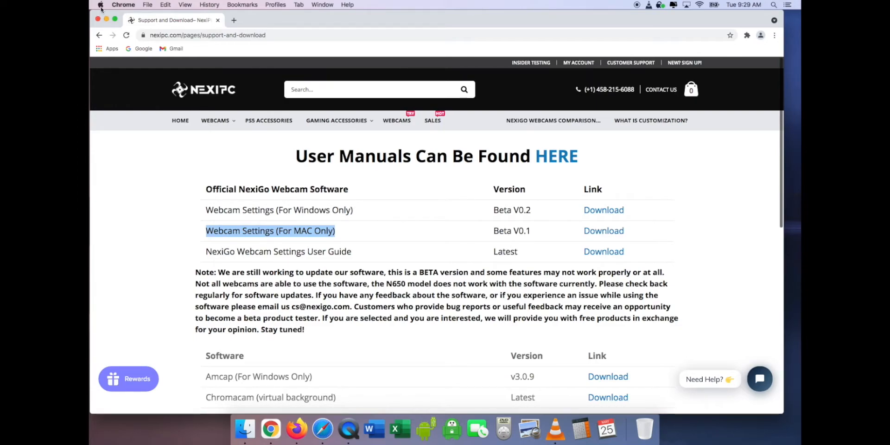
{"action": "left_click", "coordinate": [100, 4]}
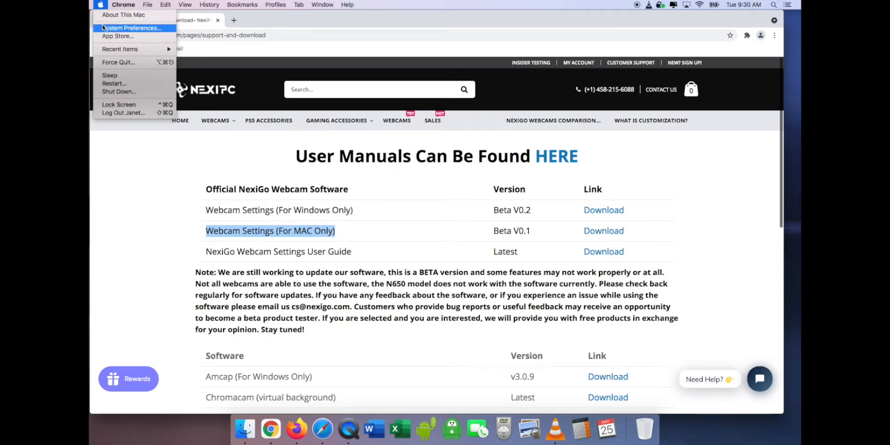
{"action": "left_click", "coordinate": [130, 28]}
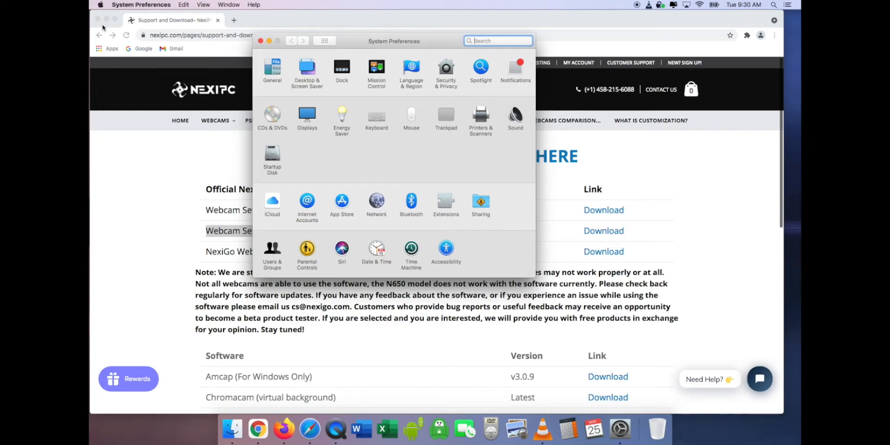
{"action": "mouse_move", "coordinate": [429, 76]}
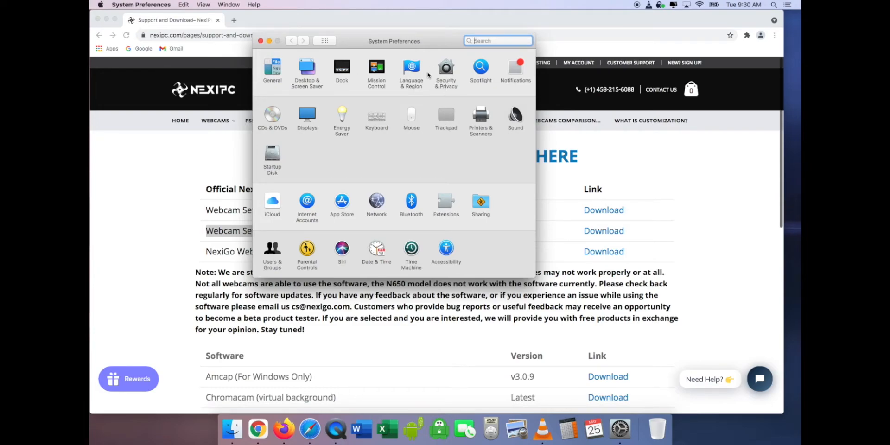
{"action": "mouse_move", "coordinate": [442, 52]}
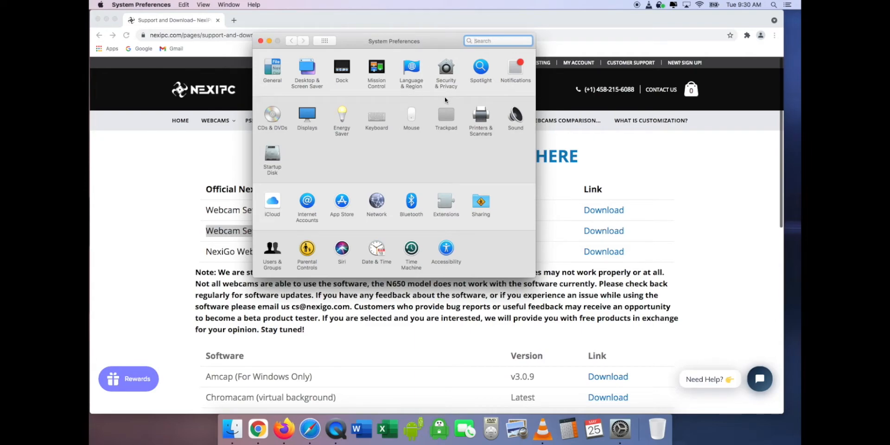
{"action": "mouse_move", "coordinate": [451, 60]}
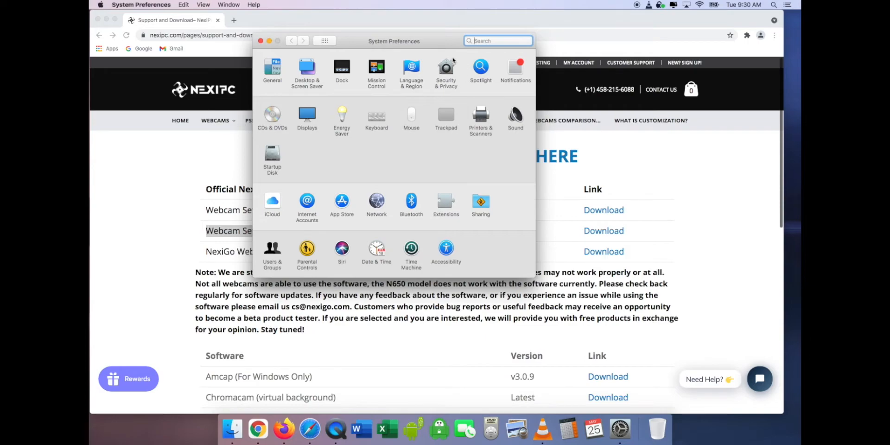
{"action": "mouse_move", "coordinate": [448, 65]}
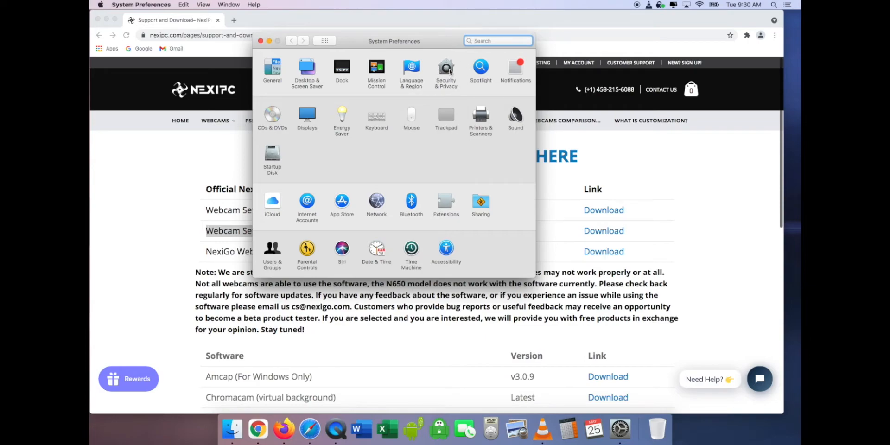
Step: Open Security & Privacy, view the Privacy and Firewall tabs, and return to General
{"action": "left_click", "coordinate": [447, 68]}
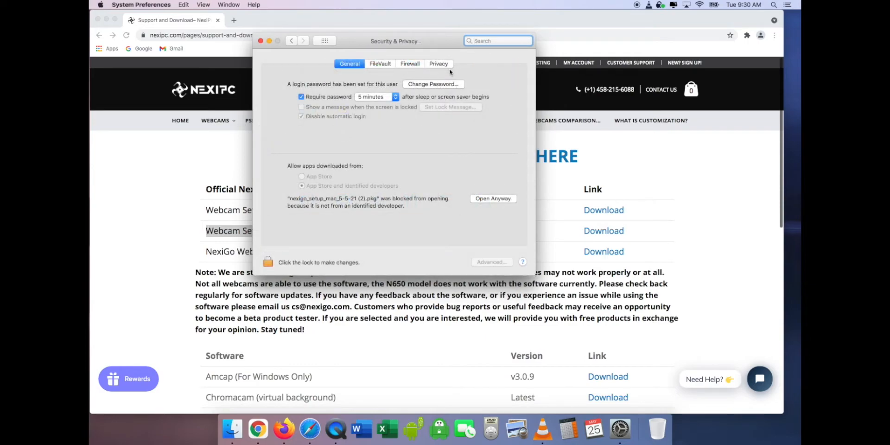
{"action": "left_click", "coordinate": [438, 64]}
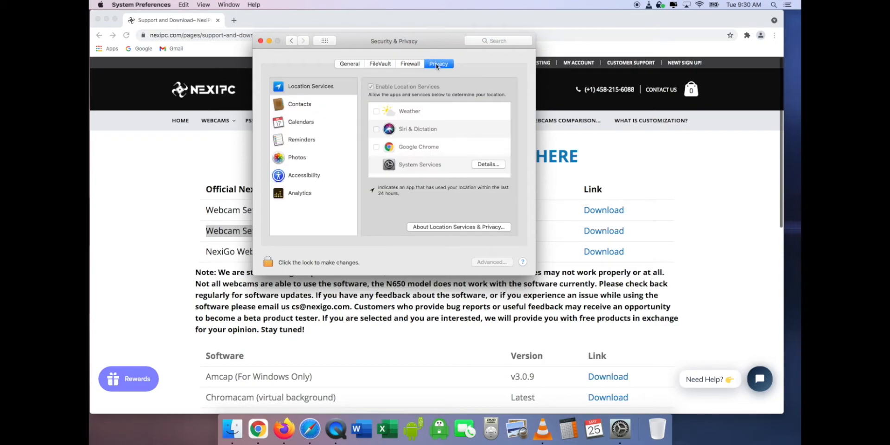
{"action": "left_click", "coordinate": [410, 64]}
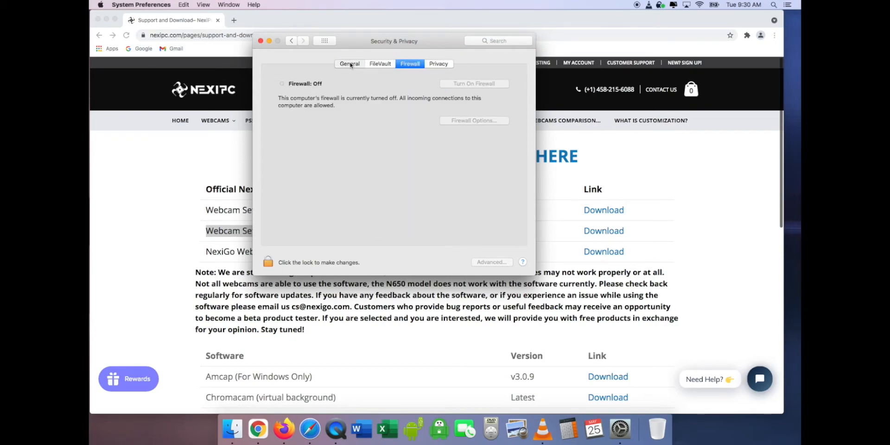
{"action": "left_click", "coordinate": [349, 63]}
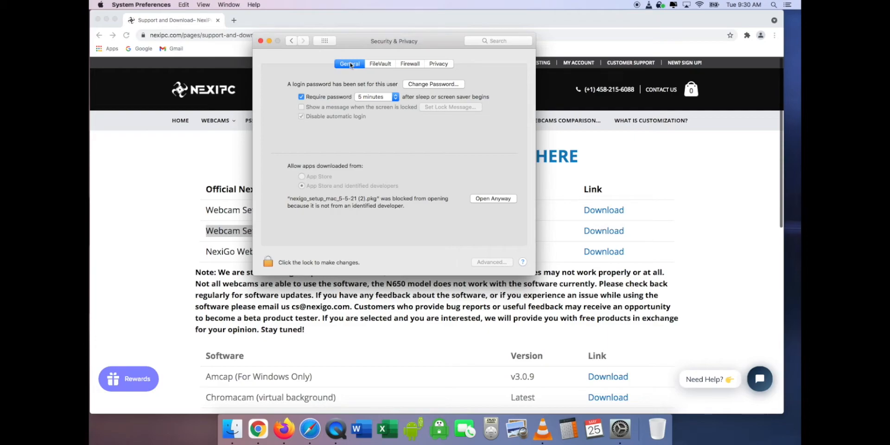
{"action": "mouse_move", "coordinate": [341, 143]}
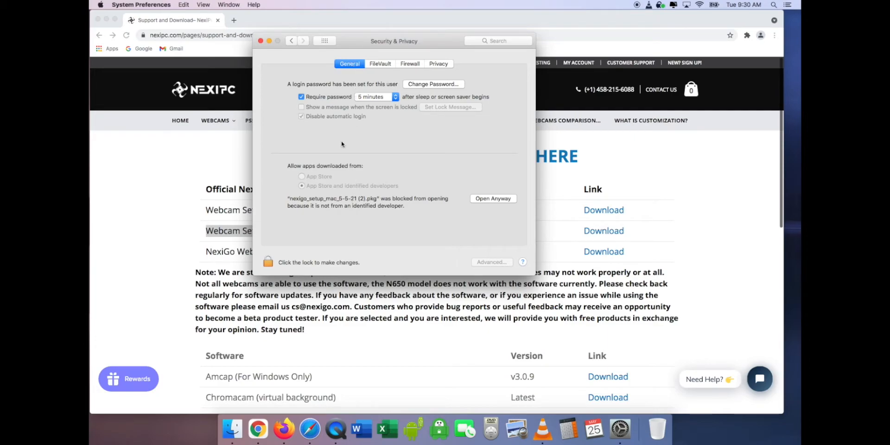
{"action": "mouse_move", "coordinate": [397, 152]}
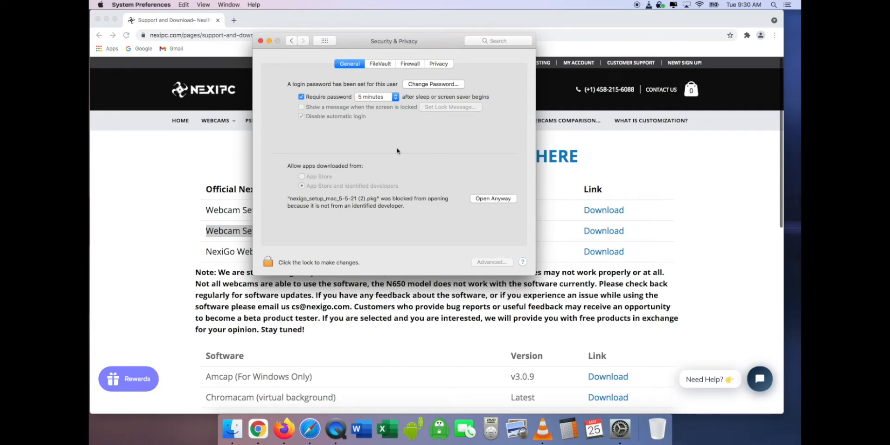
{"action": "mouse_move", "coordinate": [305, 173]}
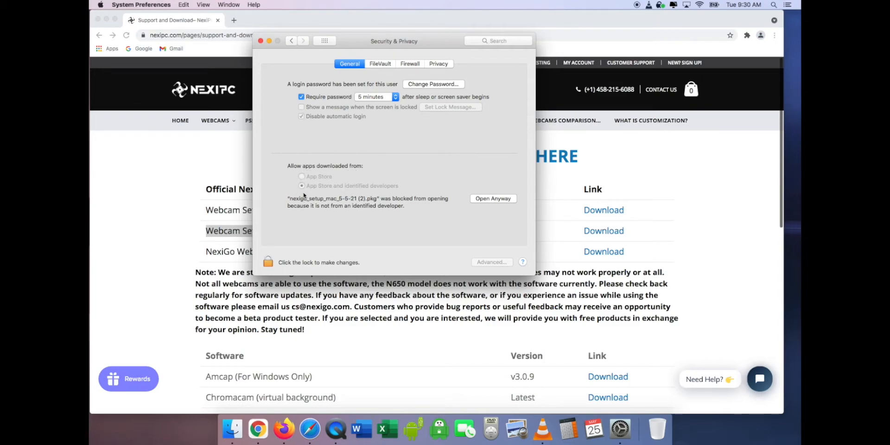
{"action": "mouse_move", "coordinate": [287, 222]}
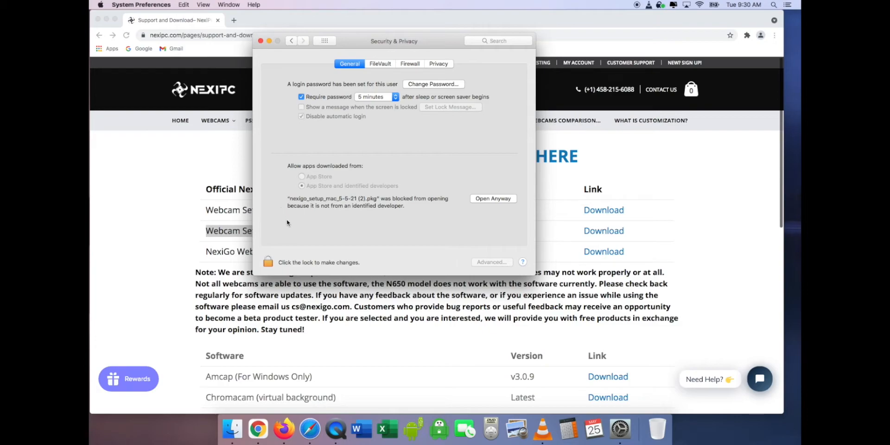
{"action": "mouse_move", "coordinate": [308, 216]}
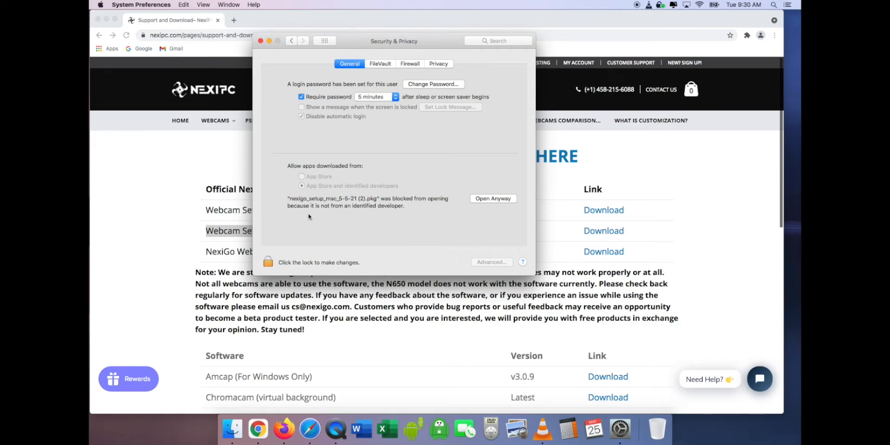
{"action": "mouse_move", "coordinate": [301, 220]}
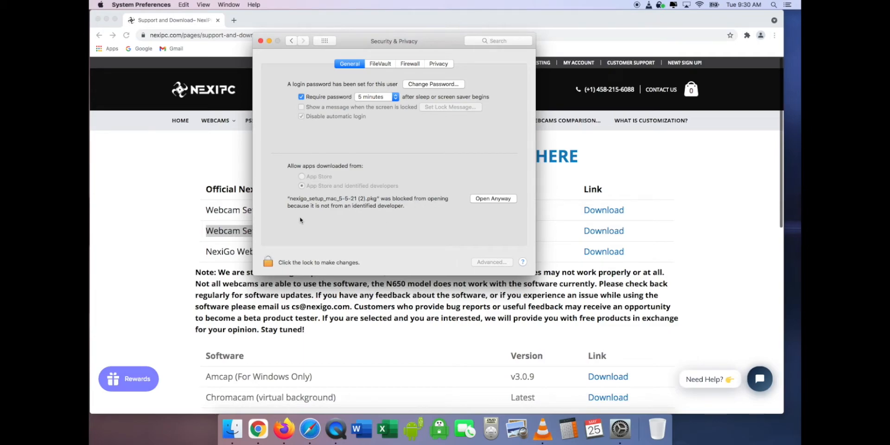
{"action": "mouse_move", "coordinate": [367, 212]}
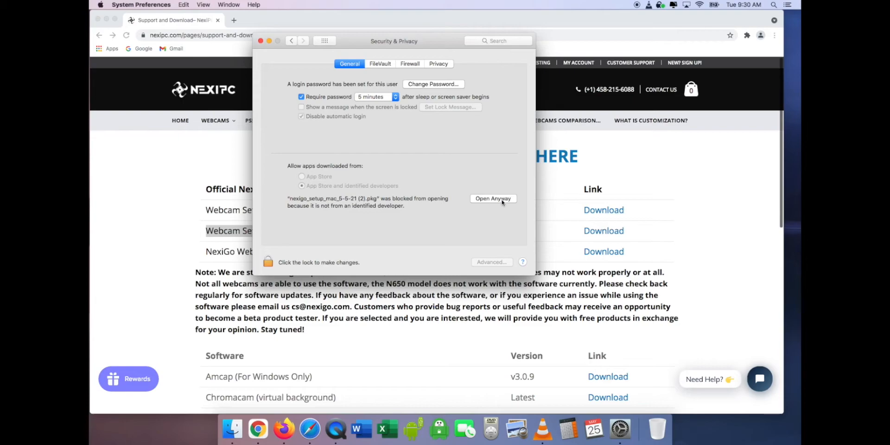
Step: Use Open Anyway and confirm the developer warning to launch the NexiGo installer
{"action": "left_click", "coordinate": [493, 198]}
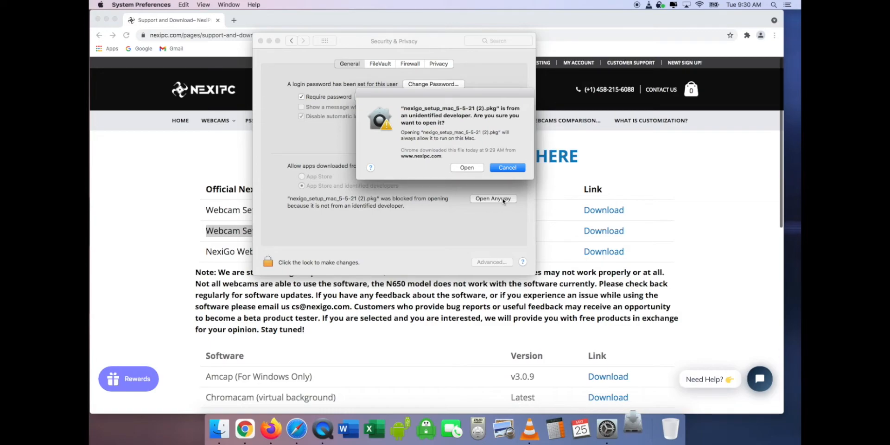
{"action": "mouse_move", "coordinate": [498, 156]}
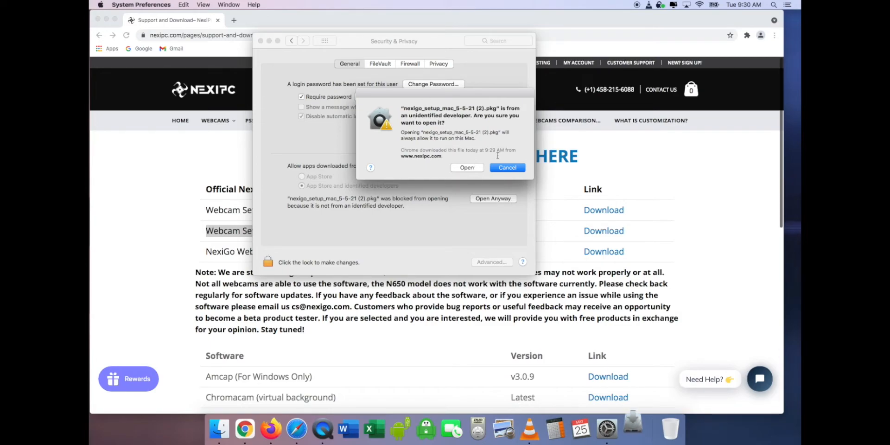
{"action": "left_click", "coordinate": [507, 167]}
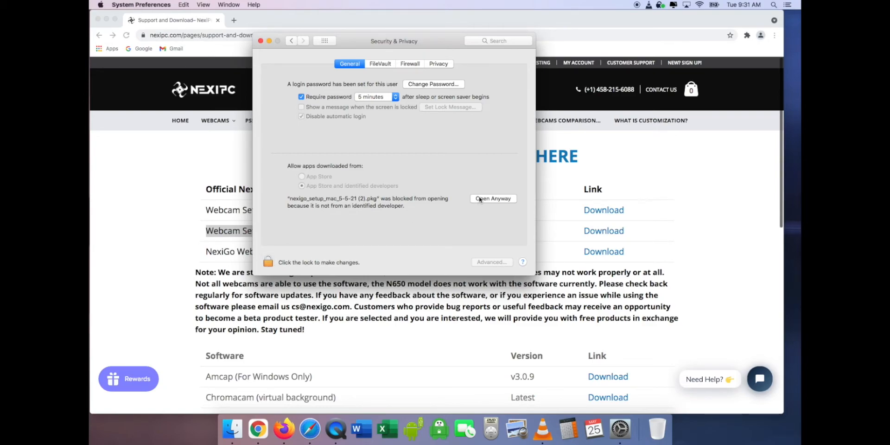
{"action": "left_click", "coordinate": [493, 198]}
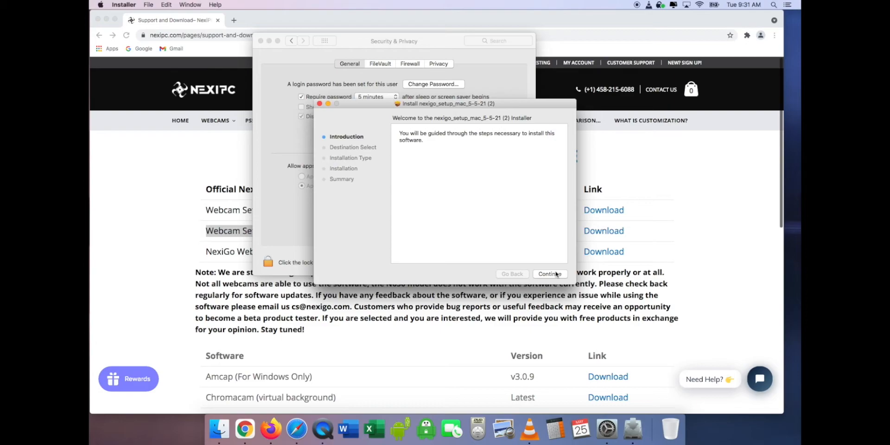
Step: Complete the NexiGo installation, move the package to Trash, and select NexiGo in Applications
{"action": "left_click", "coordinate": [549, 273]}
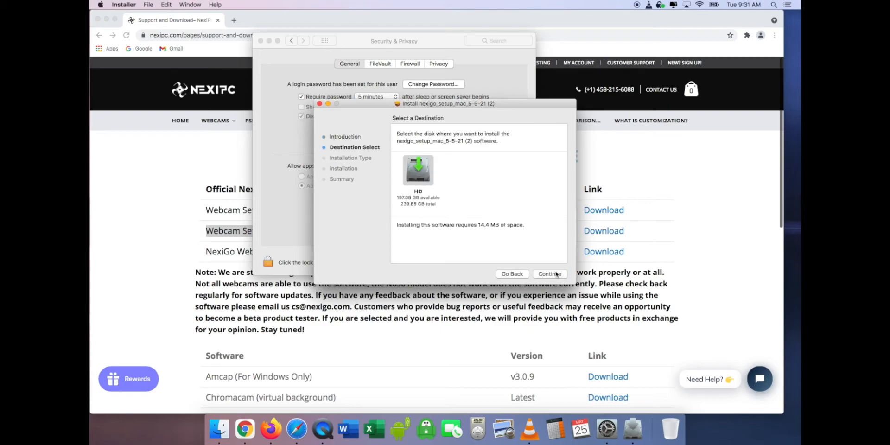
{"action": "left_click", "coordinate": [549, 274]}
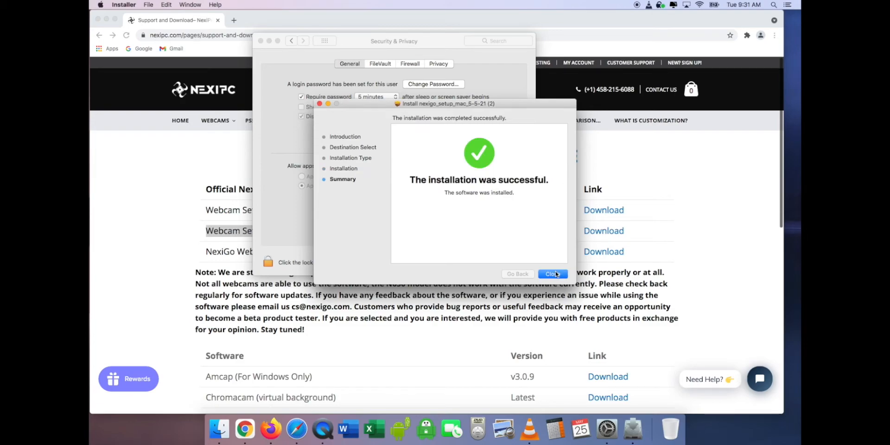
{"action": "mouse_move", "coordinate": [551, 278]}
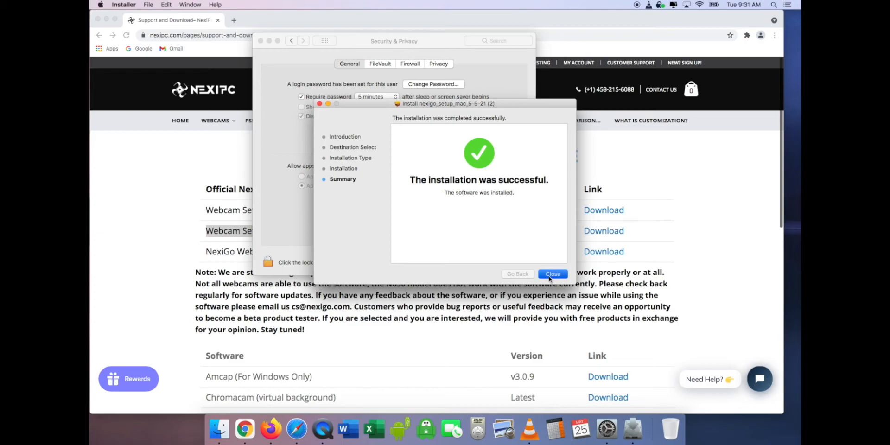
{"action": "left_click", "coordinate": [552, 274]}
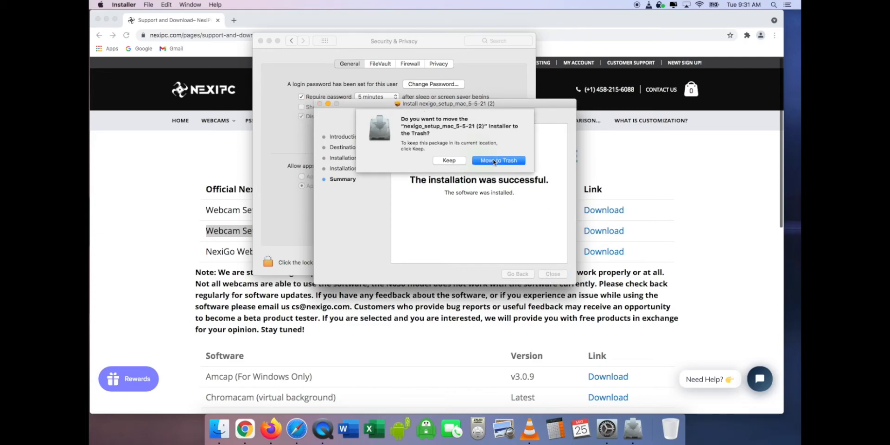
{"action": "left_click", "coordinate": [498, 160]}
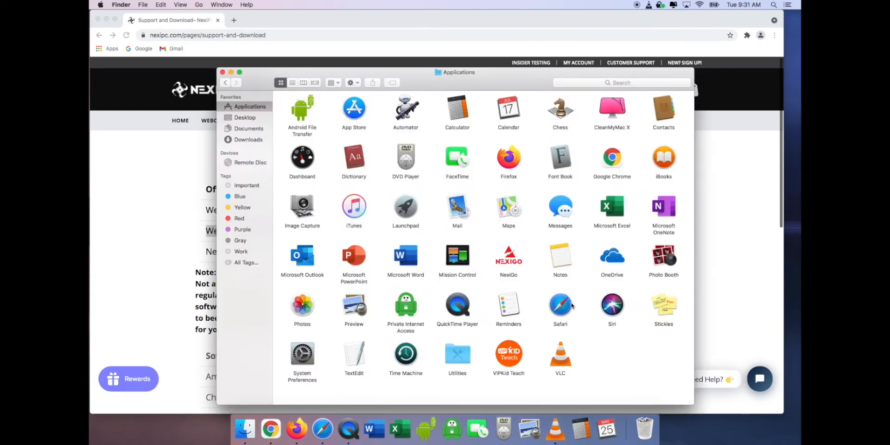
{"action": "left_click", "coordinate": [508, 255]}
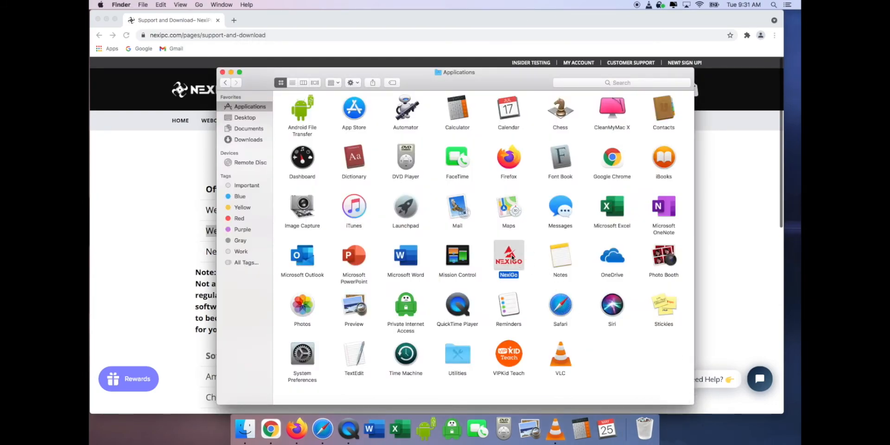
Step: Launch the NexiGo app to view N660P FHD Webcam adjustment sliders
{"action": "double_click", "coordinate": [508, 255]}
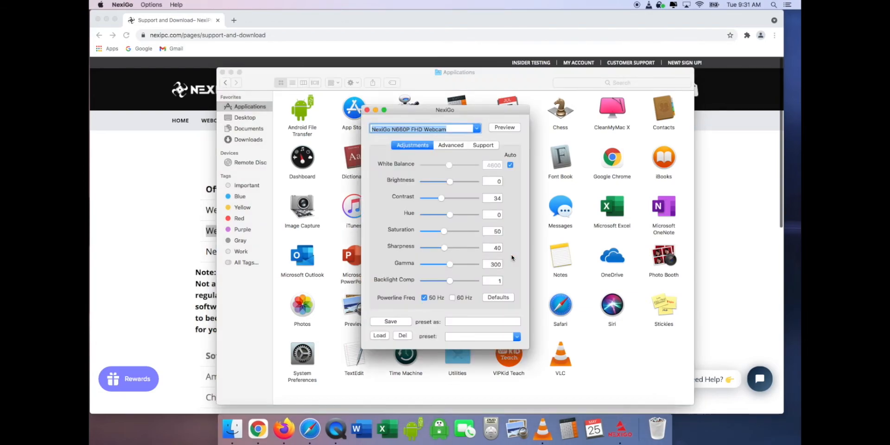
{"action": "mouse_move", "coordinate": [450, 141]}
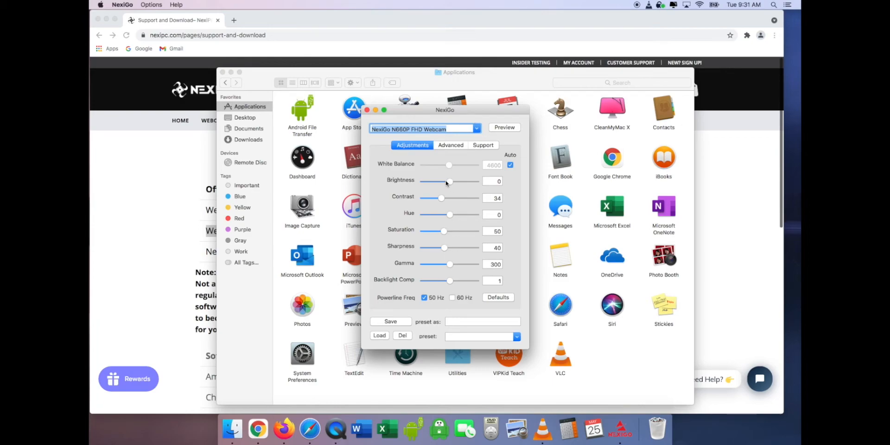
{"action": "mouse_move", "coordinate": [450, 268]}
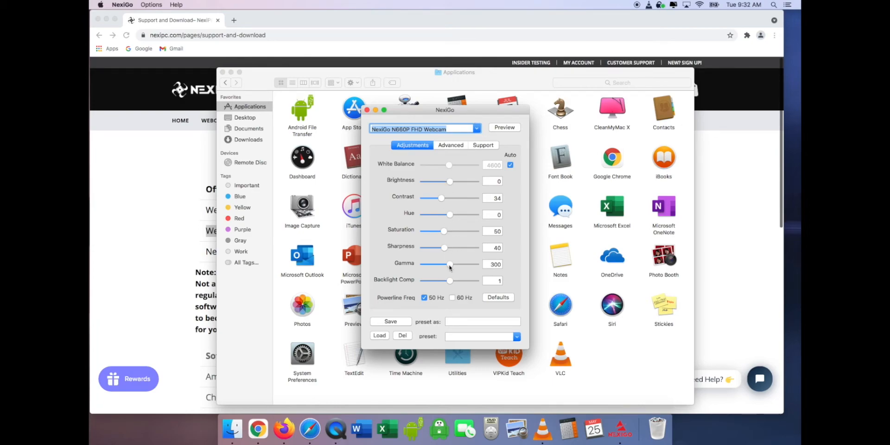